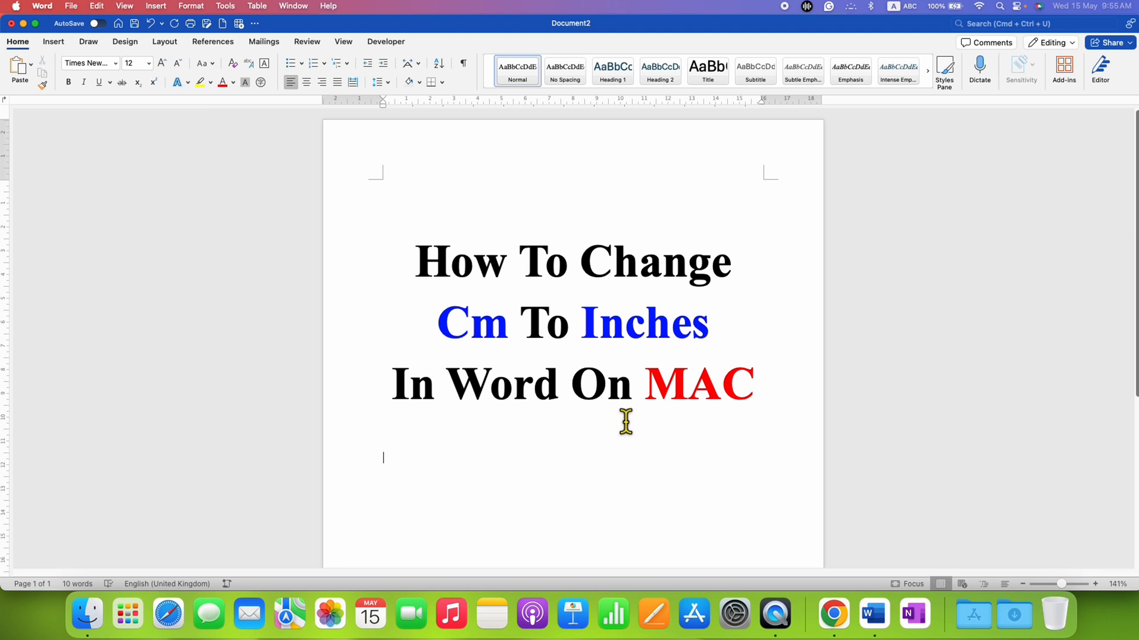
pyautogui.moveTo(559, 430)
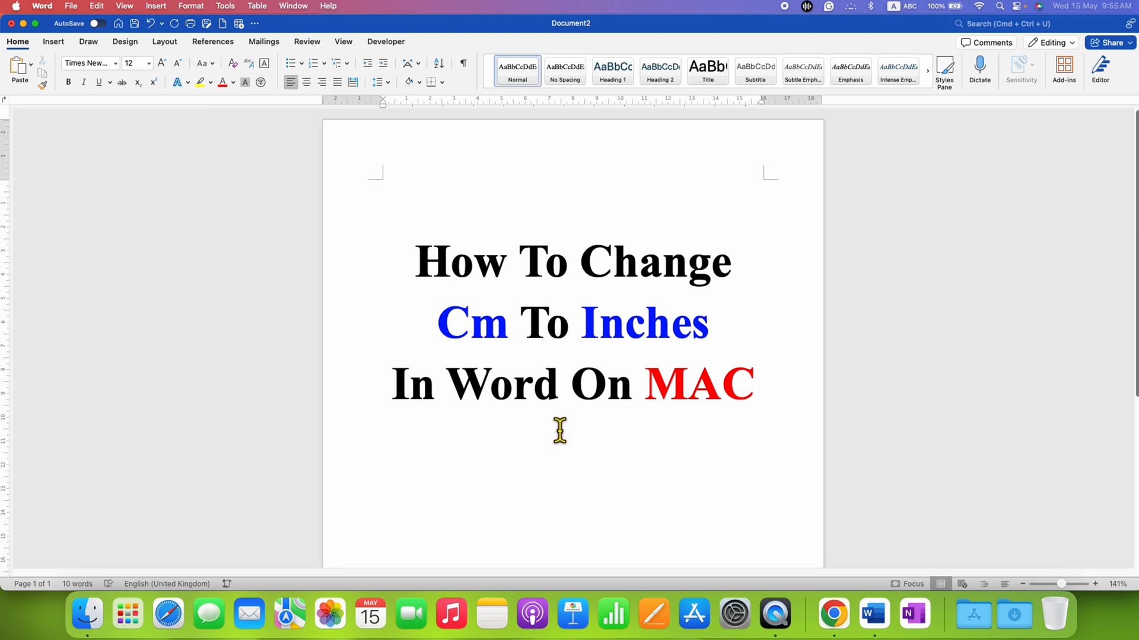
# Check the Layout > Margins gallery, where preset margins are listed in centimetres
pyautogui.click(384, 458)
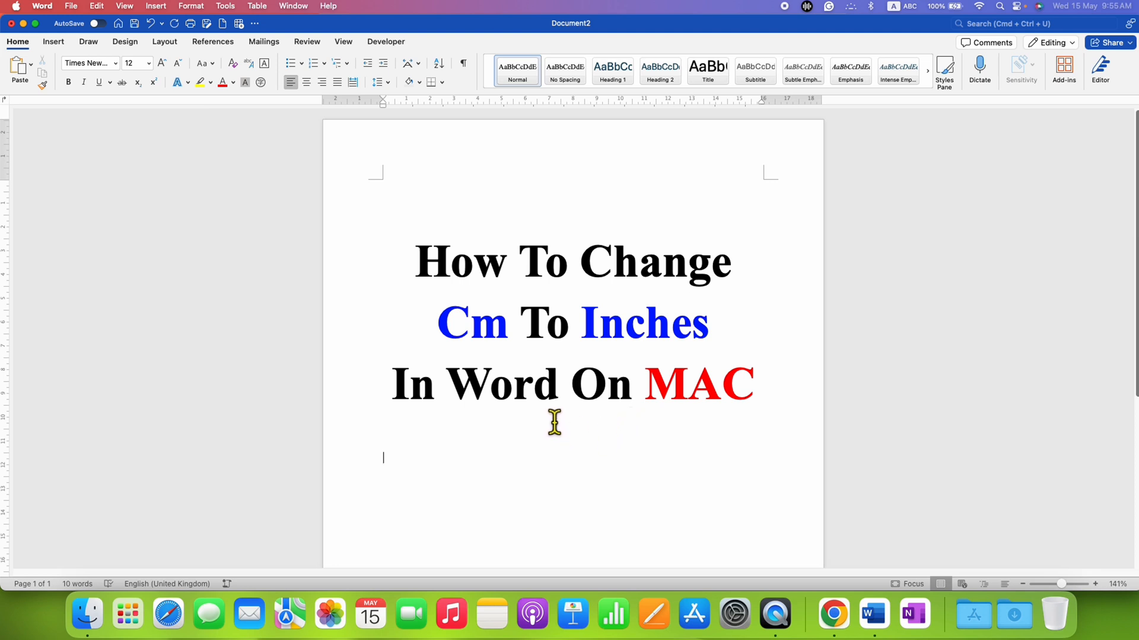
pyautogui.moveTo(506, 383)
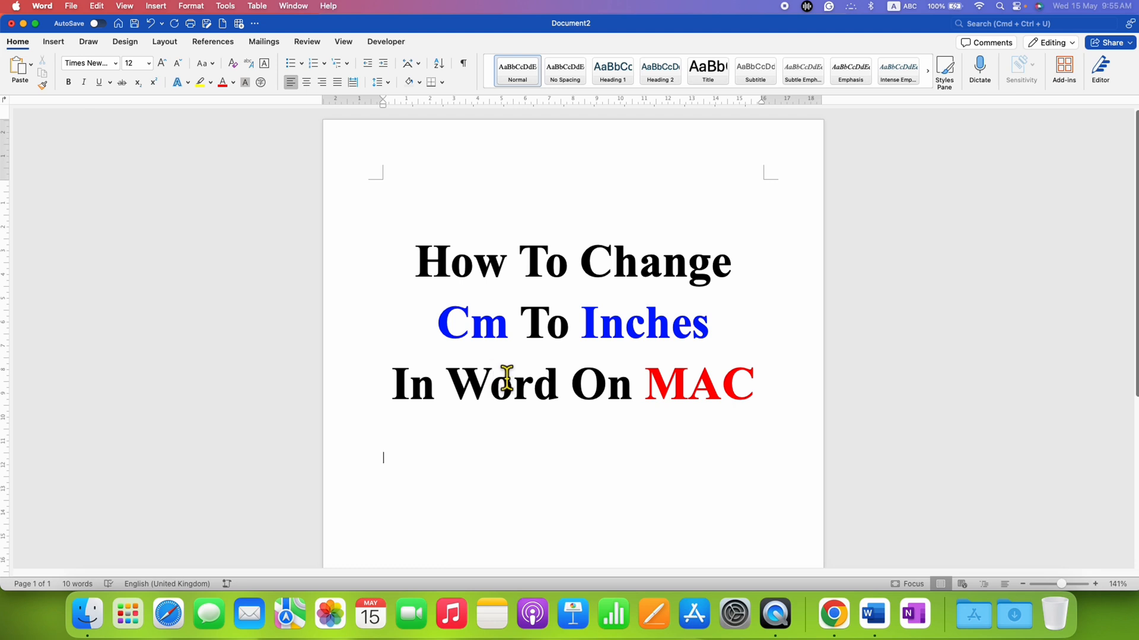
pyautogui.moveTo(256, 123)
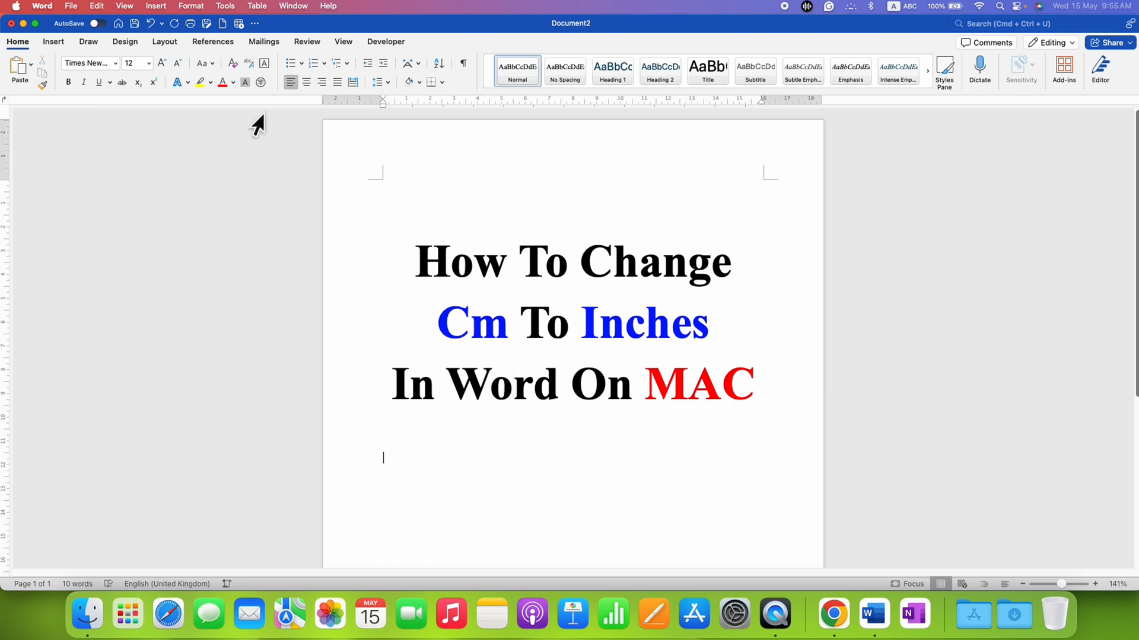
pyautogui.click(164, 42)
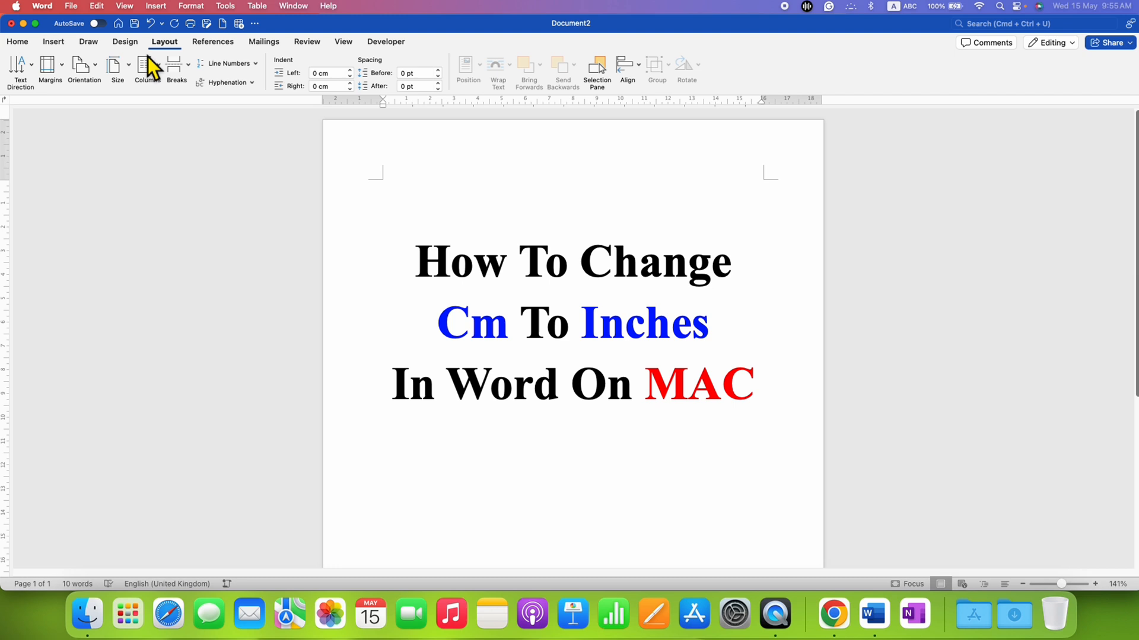
pyautogui.click(50, 69)
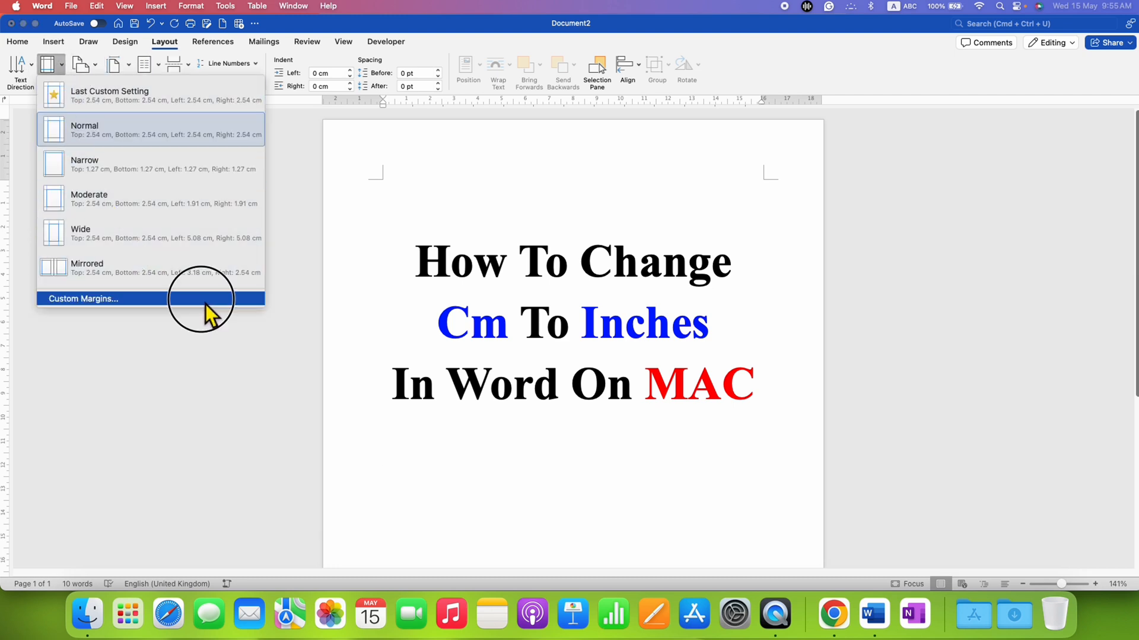
pyautogui.moveTo(98, 124)
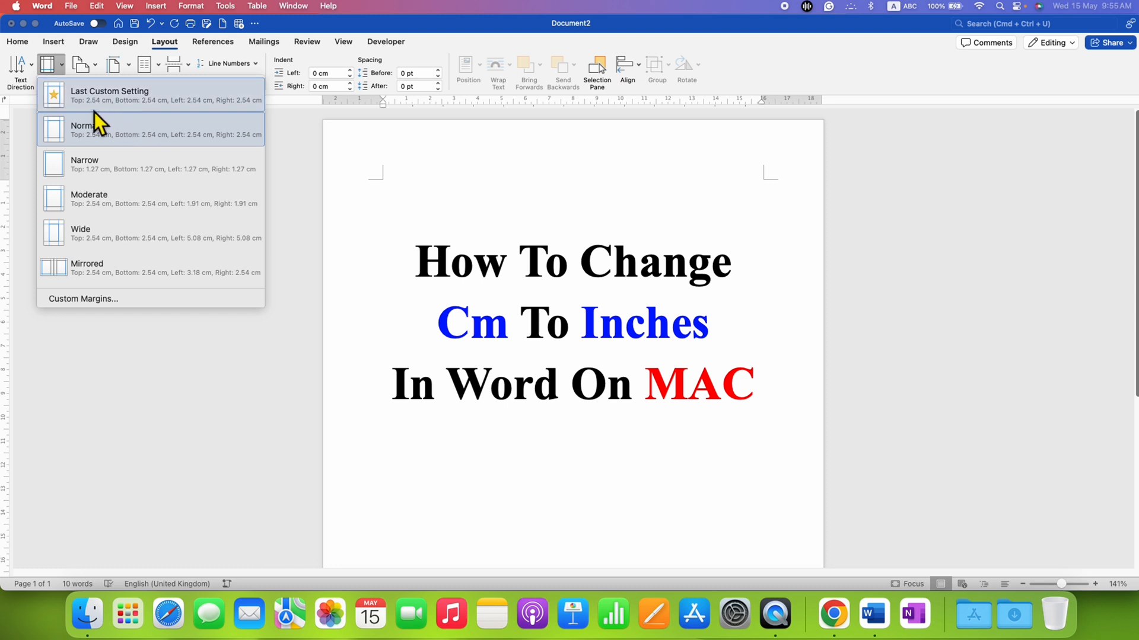
pyautogui.moveTo(116, 119)
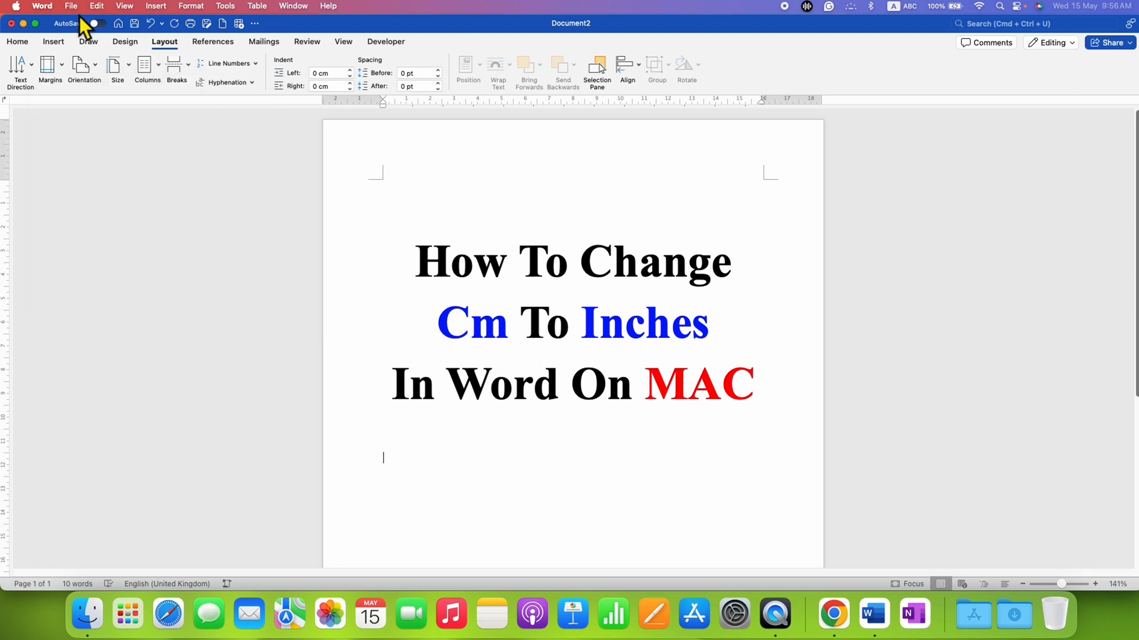
# Bring up Word > Preferences from the menu bar
pyautogui.click(41, 6)
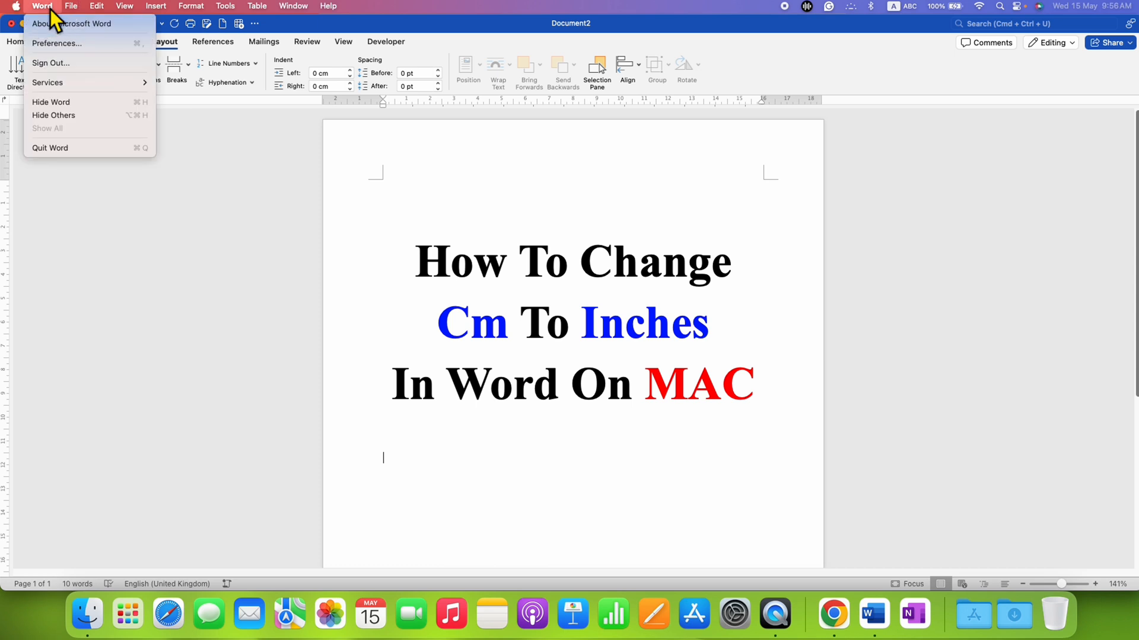
pyautogui.moveTo(76, 43)
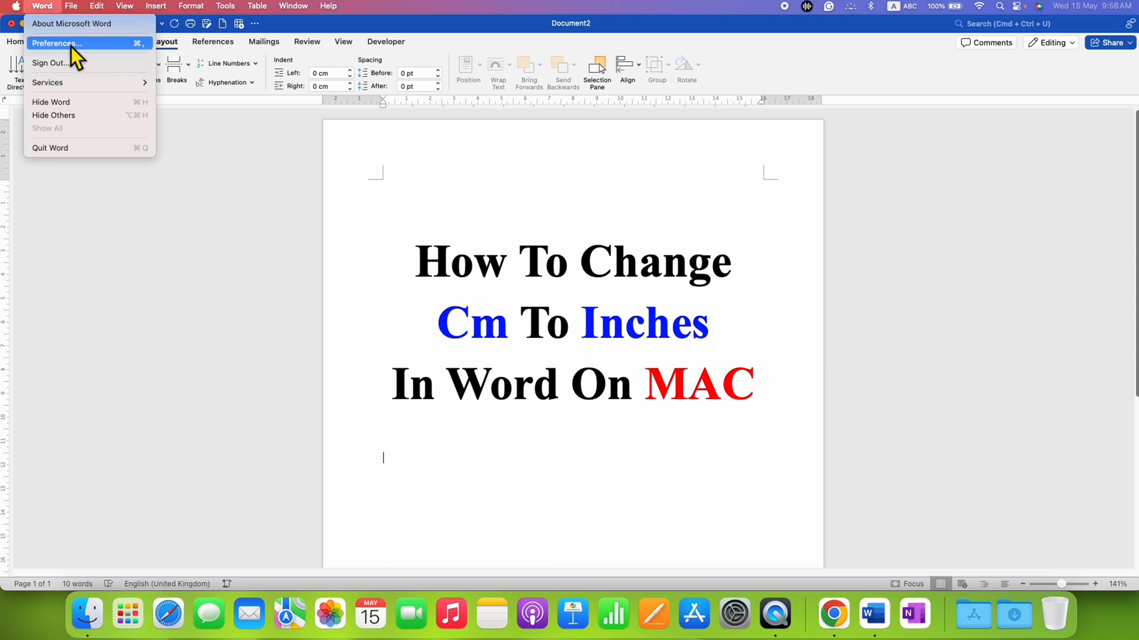
pyautogui.click(54, 42)
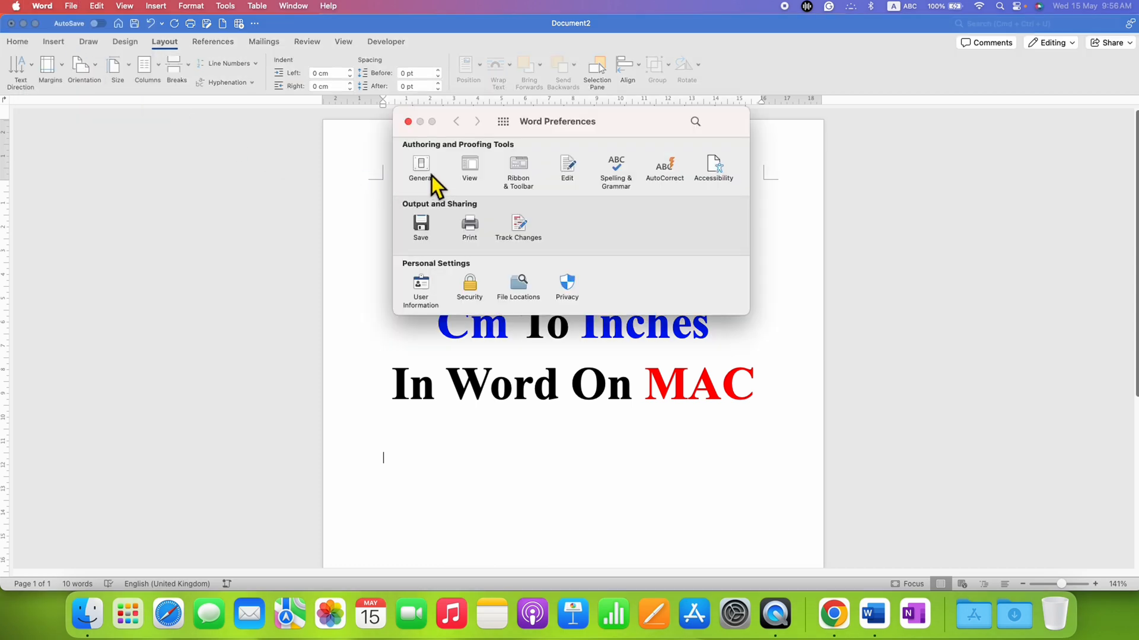
# In General preferences, set 'Show measurement in units of' to Inches instead of Centimetres
pyautogui.click(420, 170)
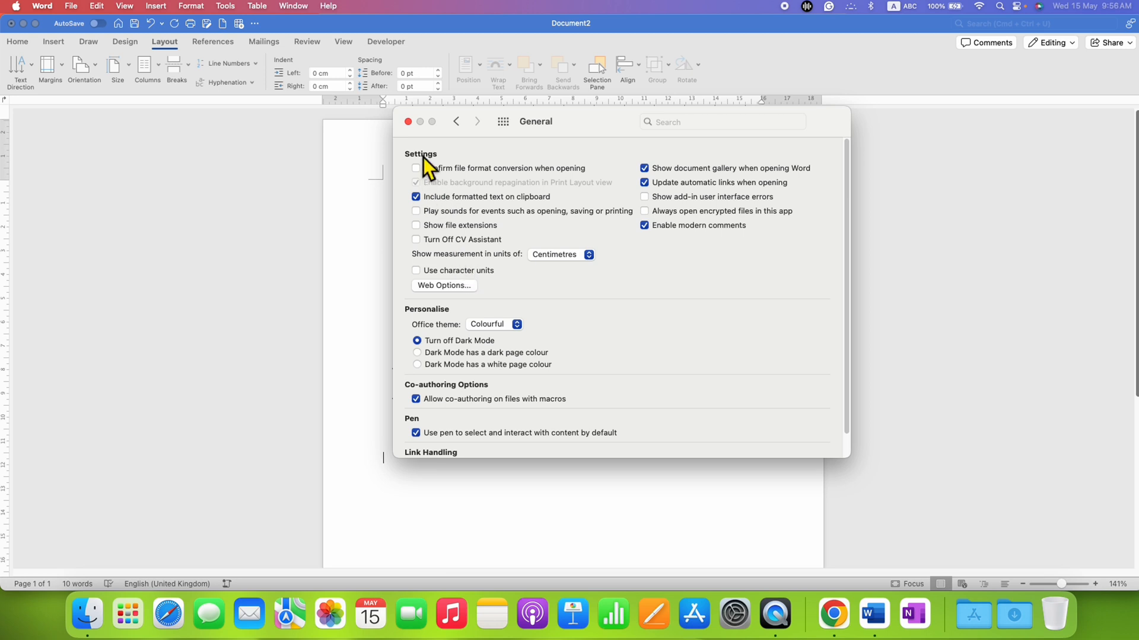
pyautogui.moveTo(425, 272)
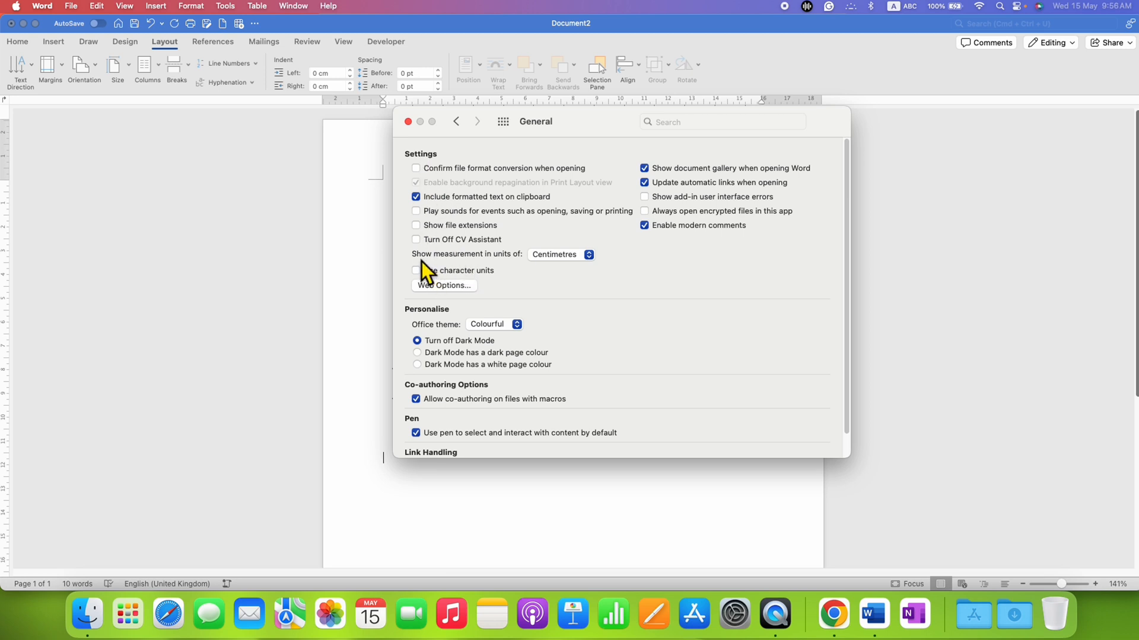
pyautogui.moveTo(514, 274)
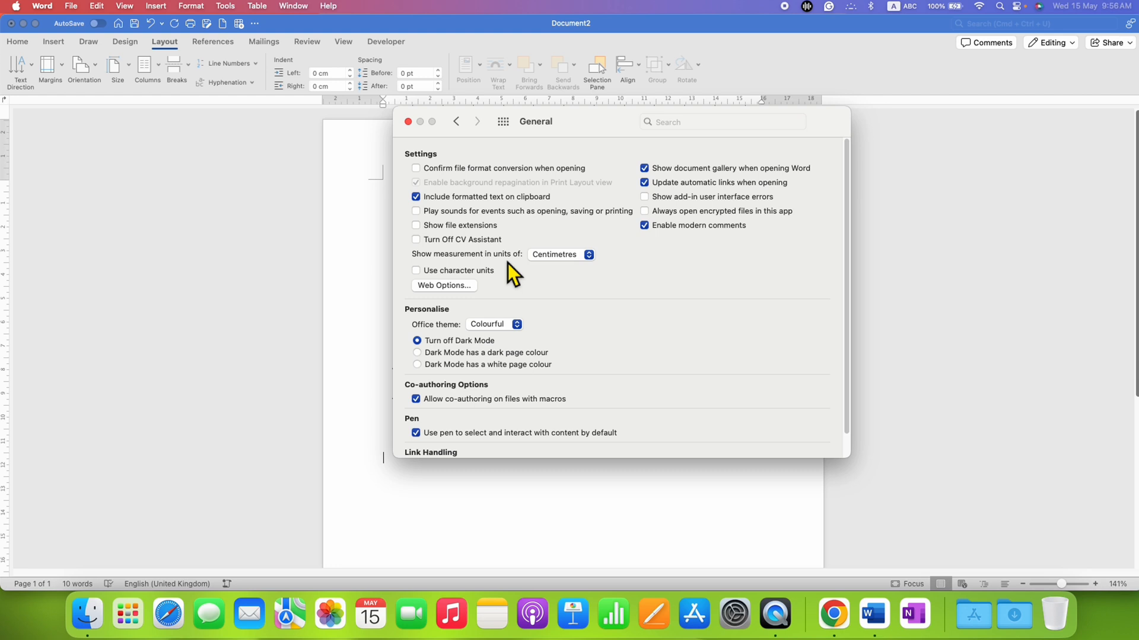
pyautogui.moveTo(546, 280)
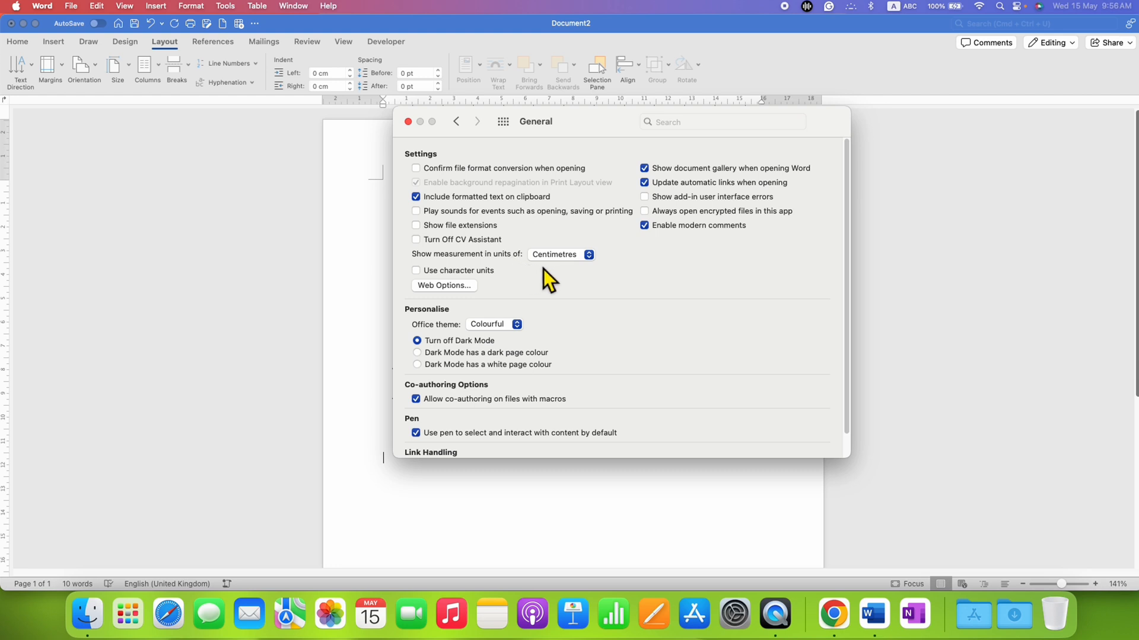
pyautogui.moveTo(577, 265)
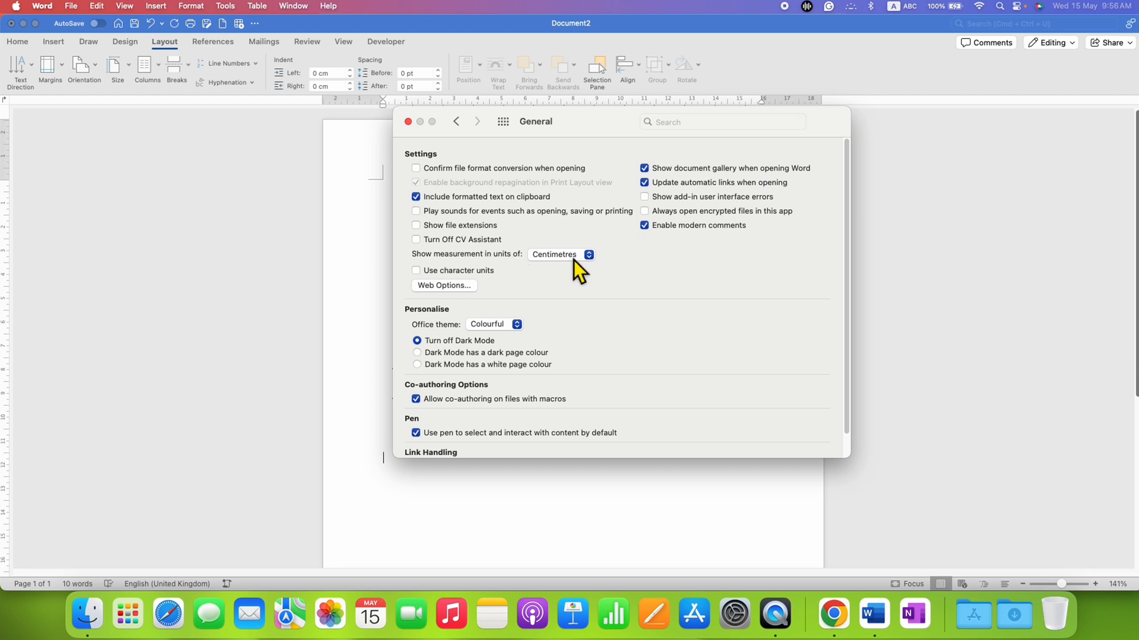
pyautogui.click(559, 254)
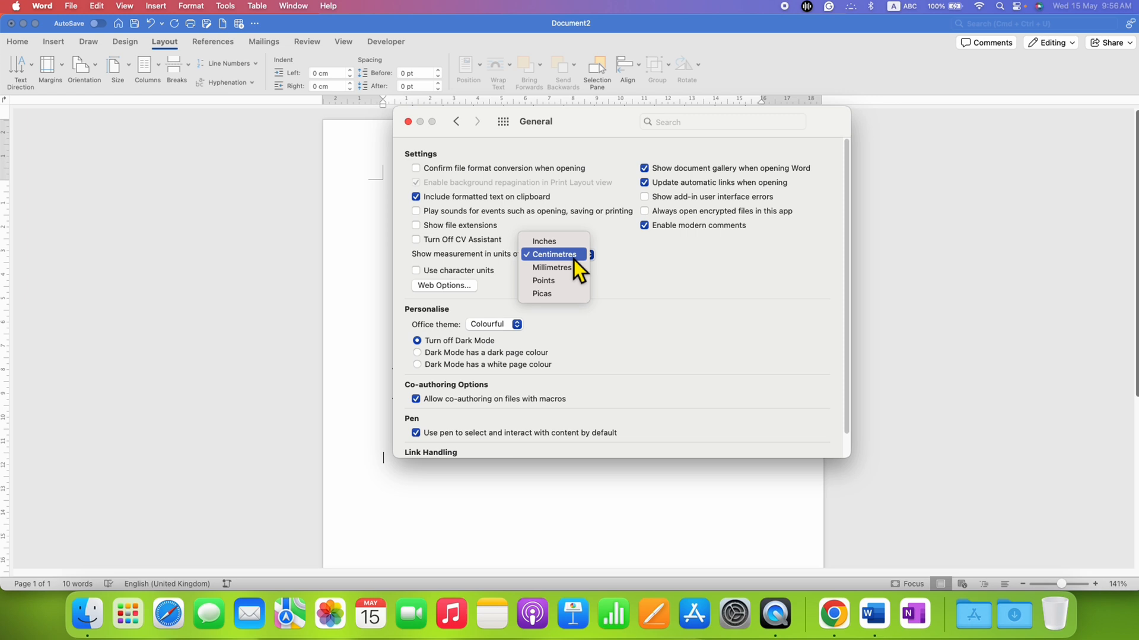
pyautogui.moveTo(544, 241)
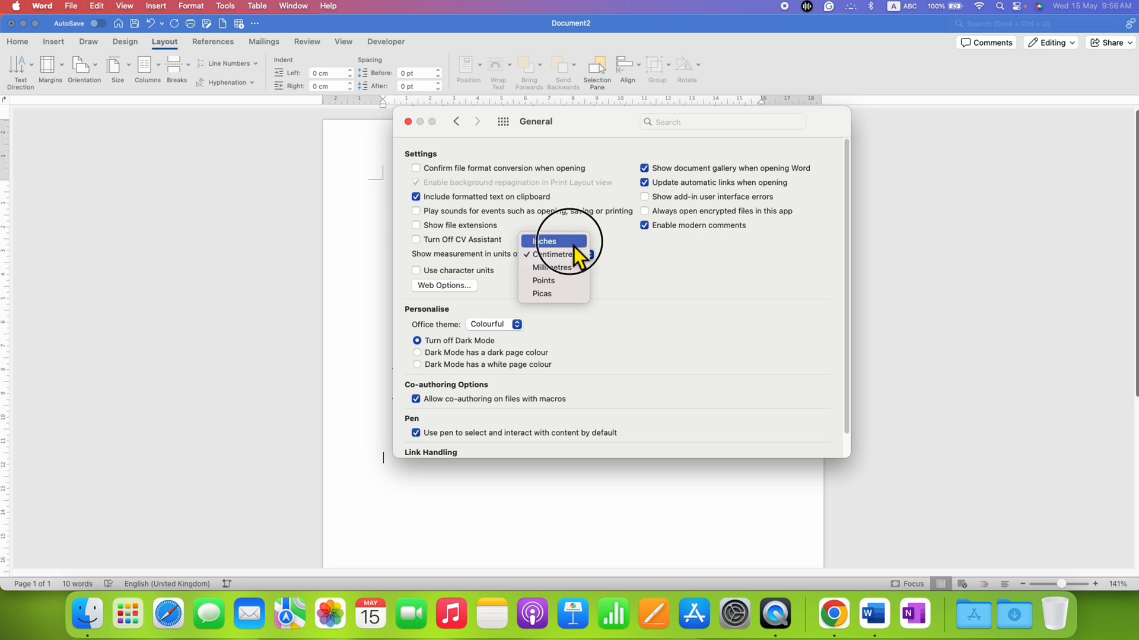
pyautogui.click(545, 240)
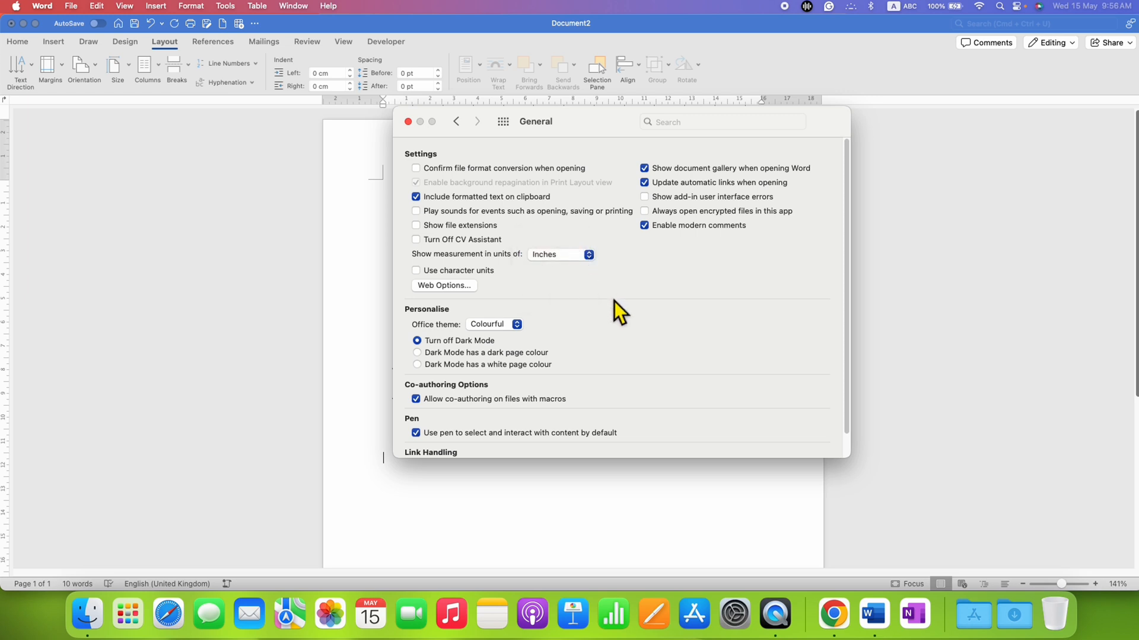
pyautogui.moveTo(414, 136)
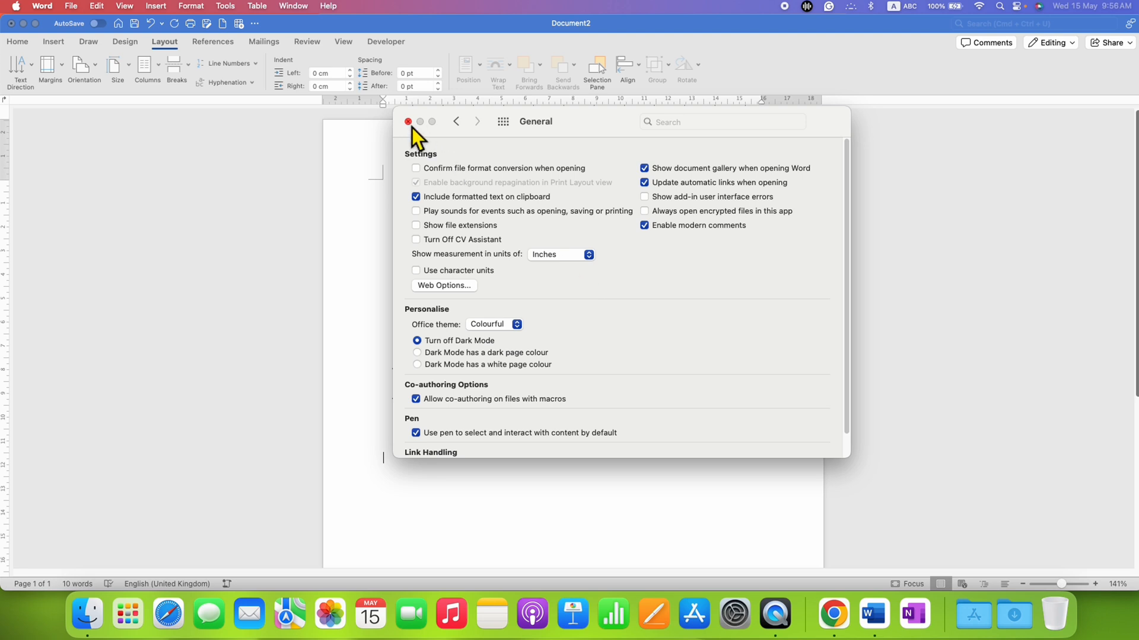
# Close Preferences and recheck the Margins gallery, now listing presets in inches
pyautogui.click(408, 121)
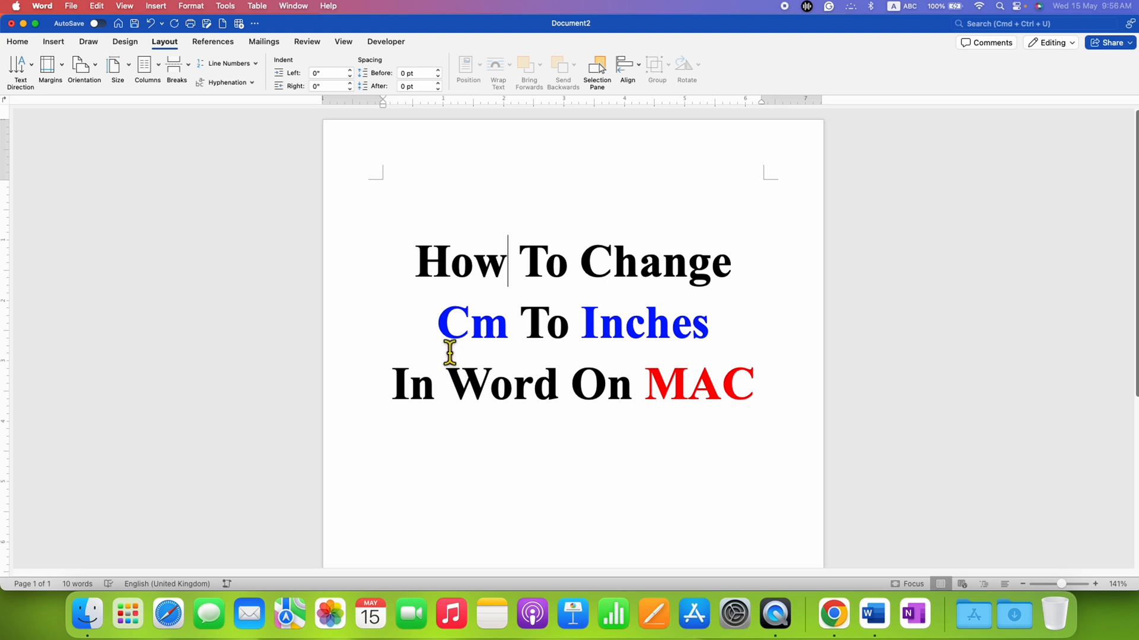
pyautogui.moveTo(603, 359)
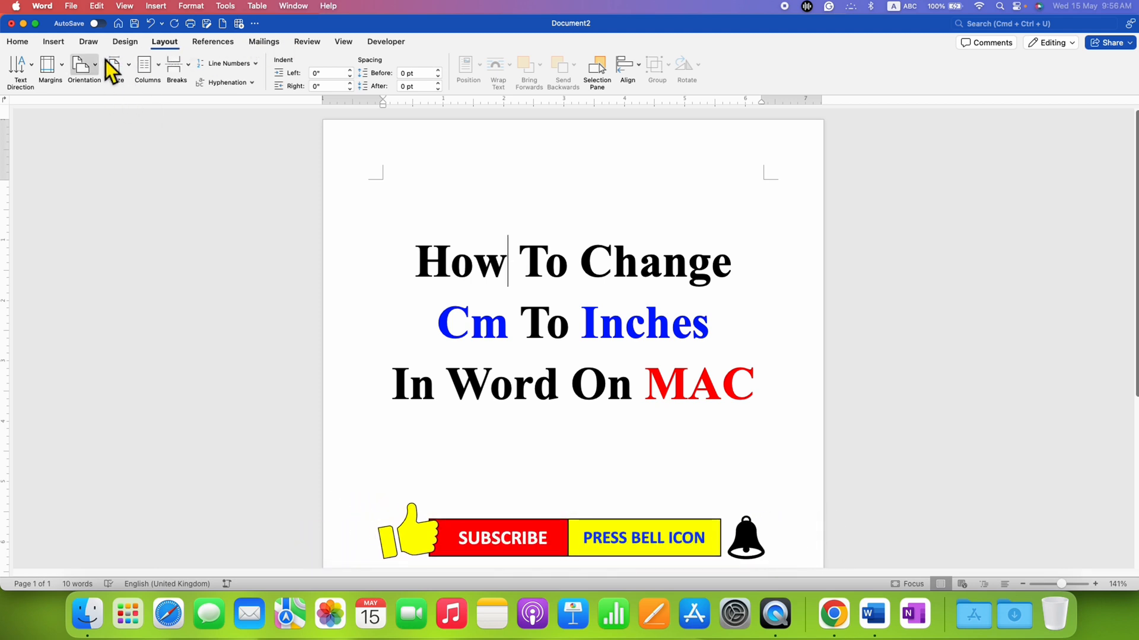
pyautogui.click(50, 69)
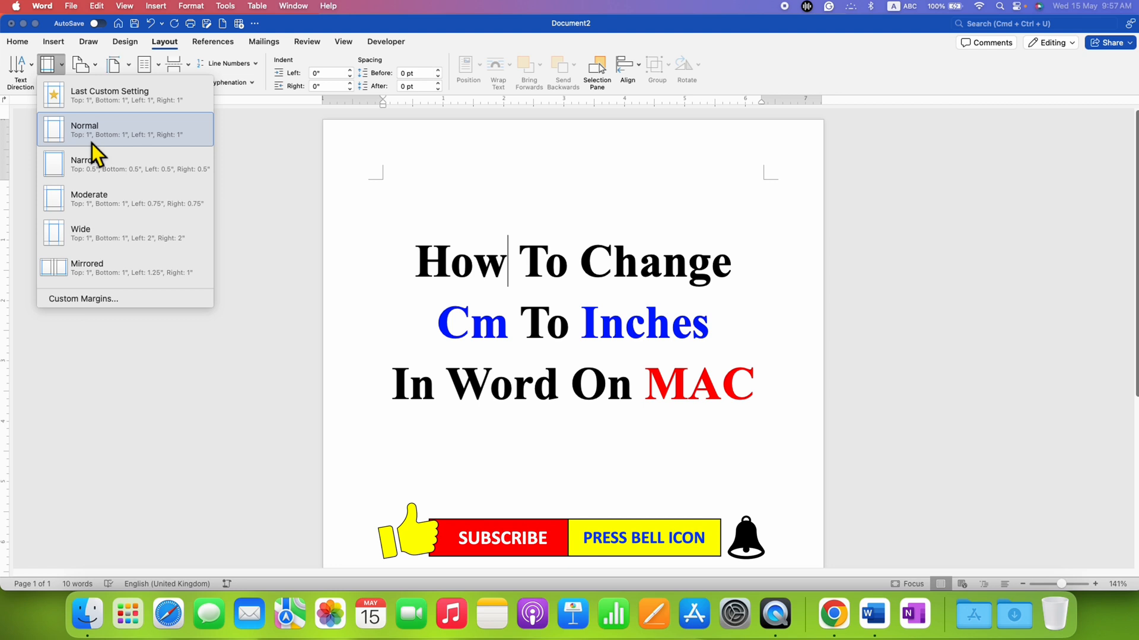
pyautogui.moveTo(96, 185)
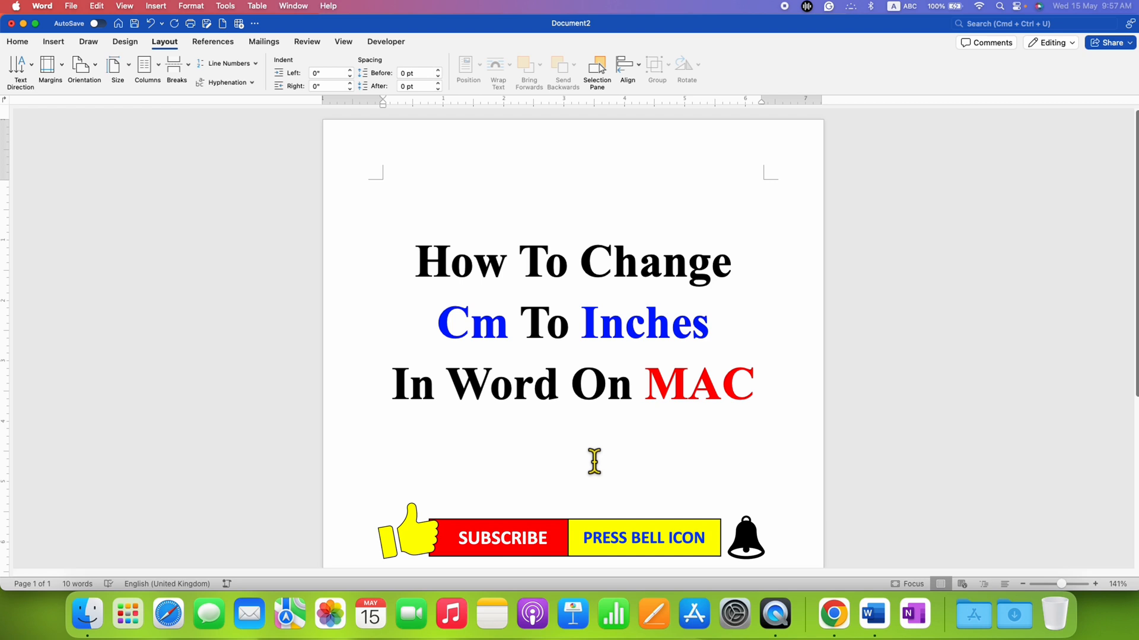
pyautogui.click(506, 261)
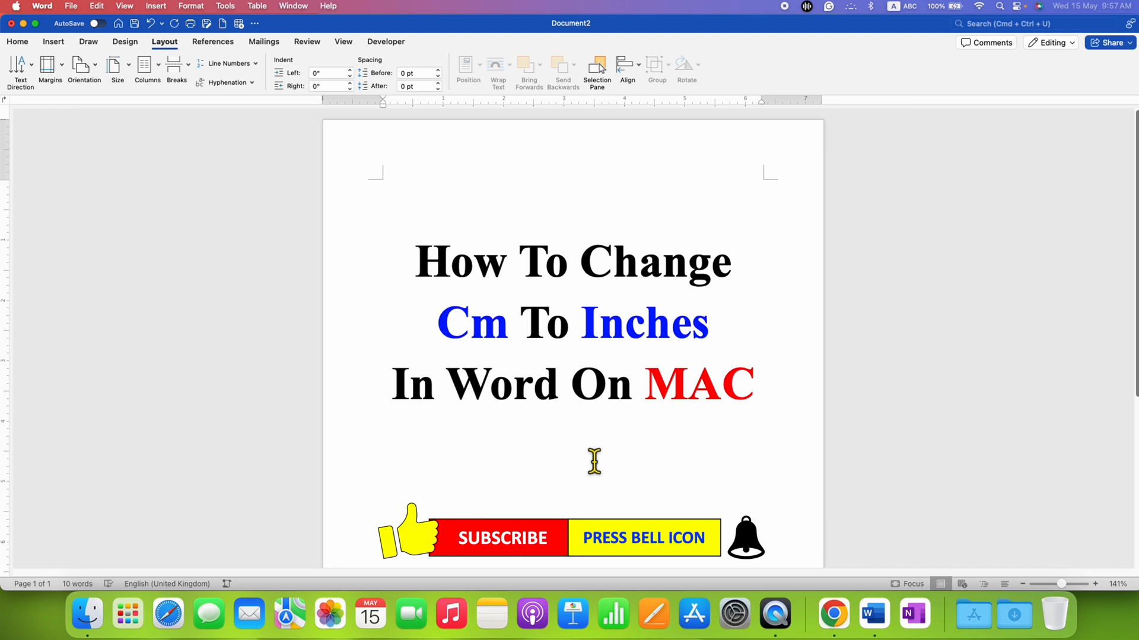
pyautogui.click(507, 260)
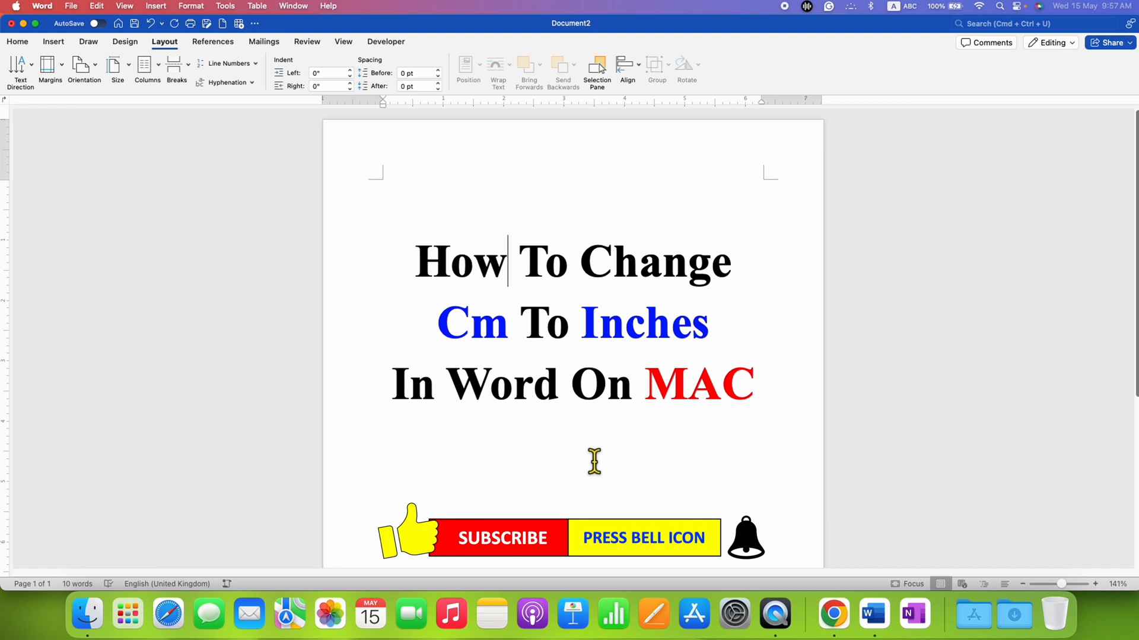